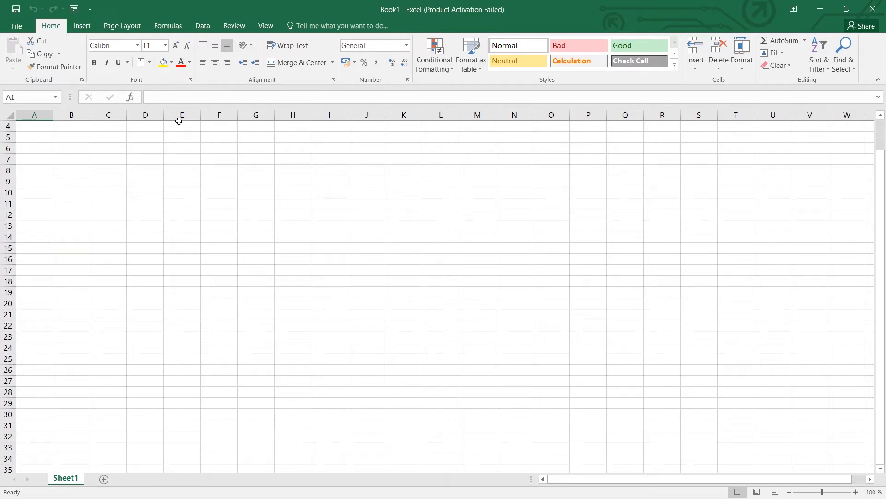
# Go to the Open page listing today's recent files.
pyautogui.click(16, 26)
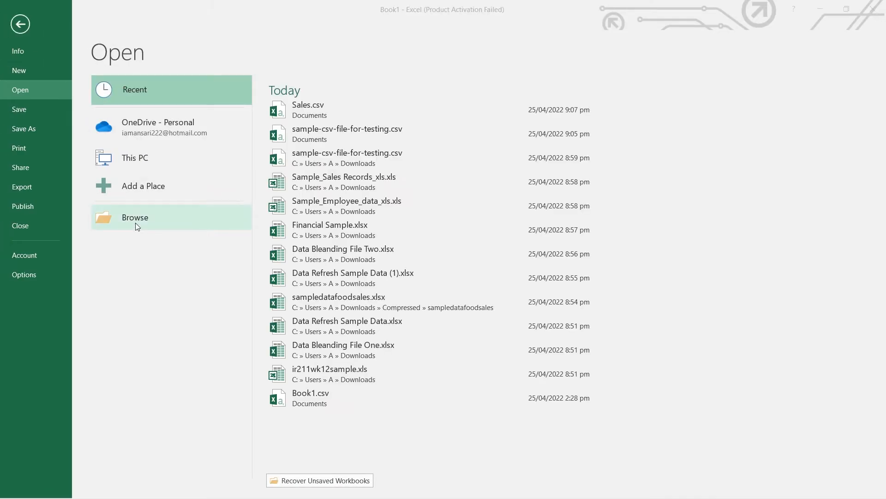
# Browse the Documents folder with All Files (*.*) shown and open Sales.csv.
pyautogui.click(135, 217)
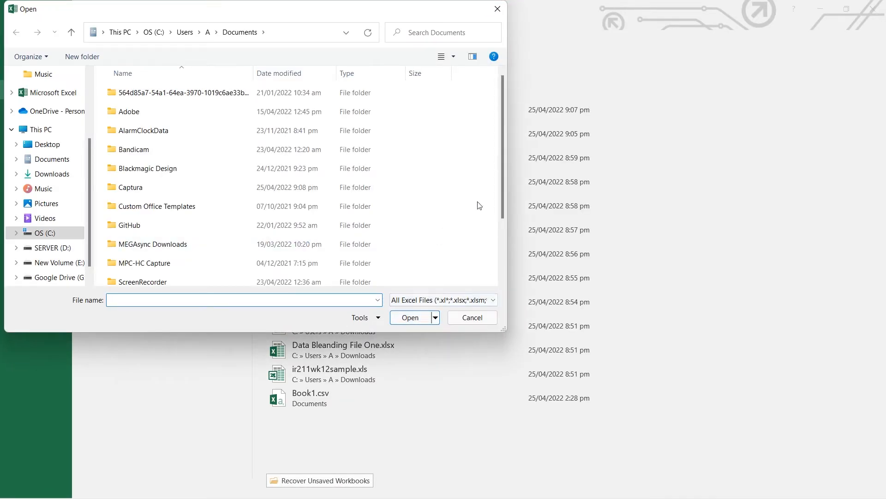
pyautogui.scroll(-3)
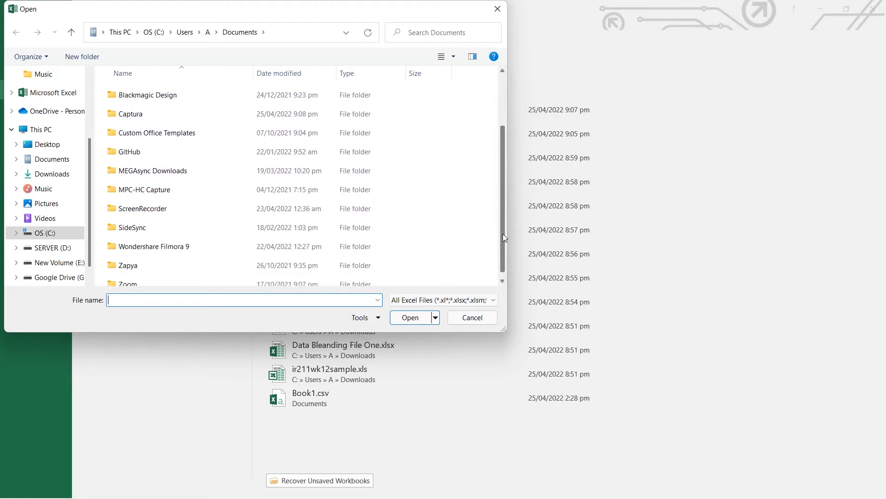
pyautogui.click(491, 299)
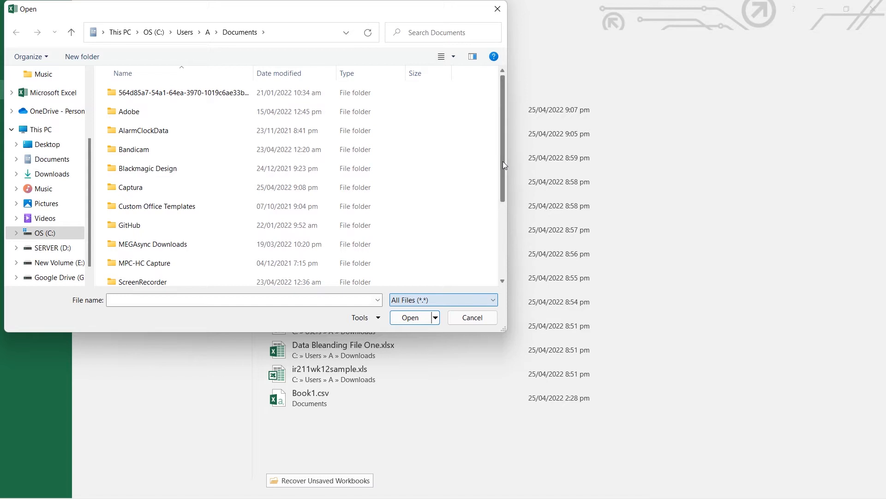
pyautogui.scroll(-3)
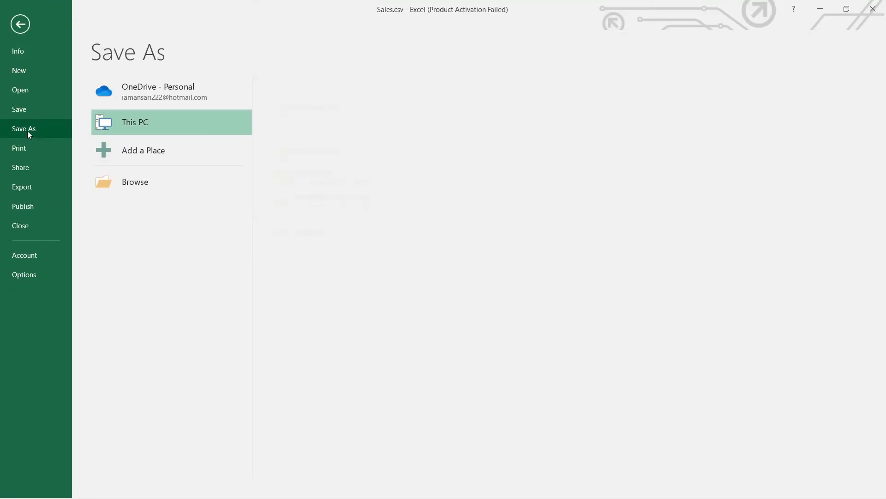
# Bring up the Save As dialog for Sales.csv in Documents, currently as comma-delimited CSV.
pyautogui.click(135, 182)
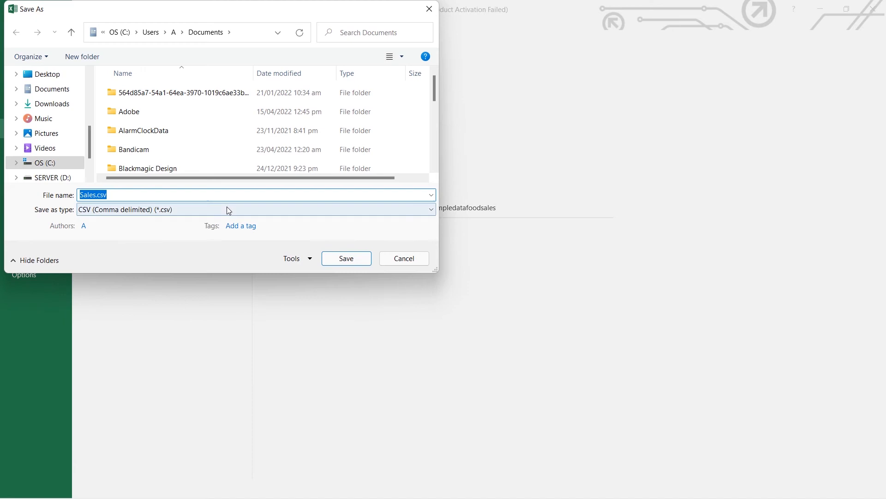